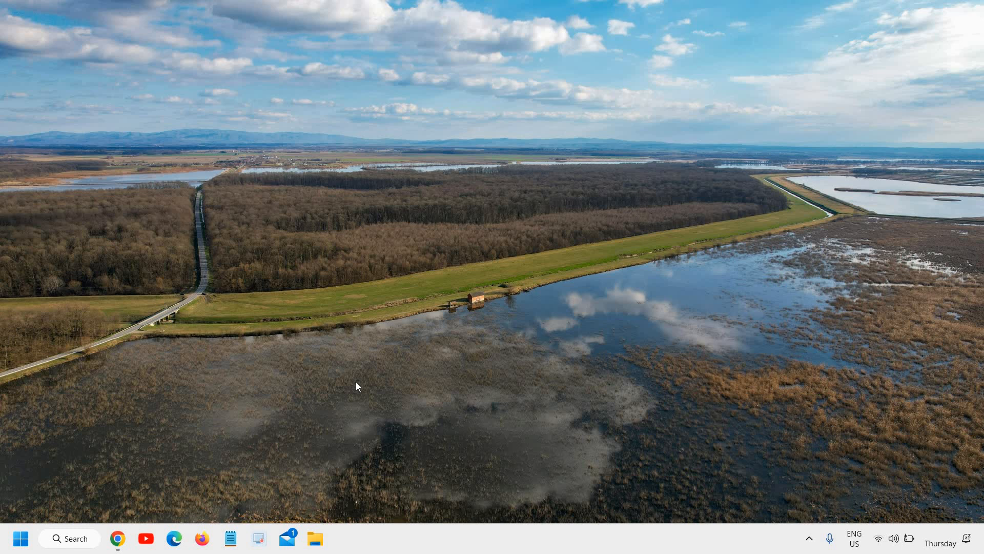
mouse_move(450, 520)
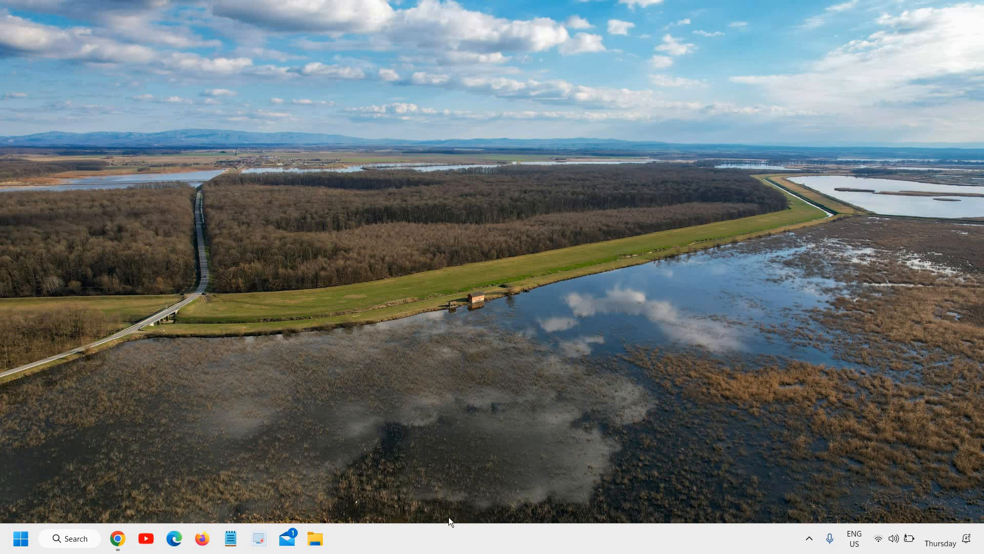
Bring up the taskbar's context menu with Task Manager and Taskbar settings.
right_click(450, 522)
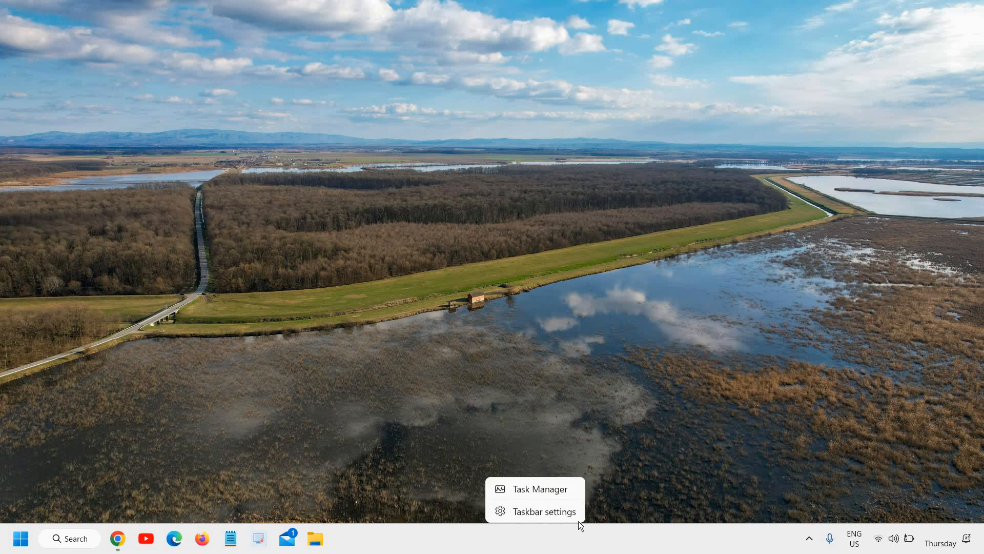
Go to Taskbar settings and set Search to show as icon only.
left_click(579, 526)
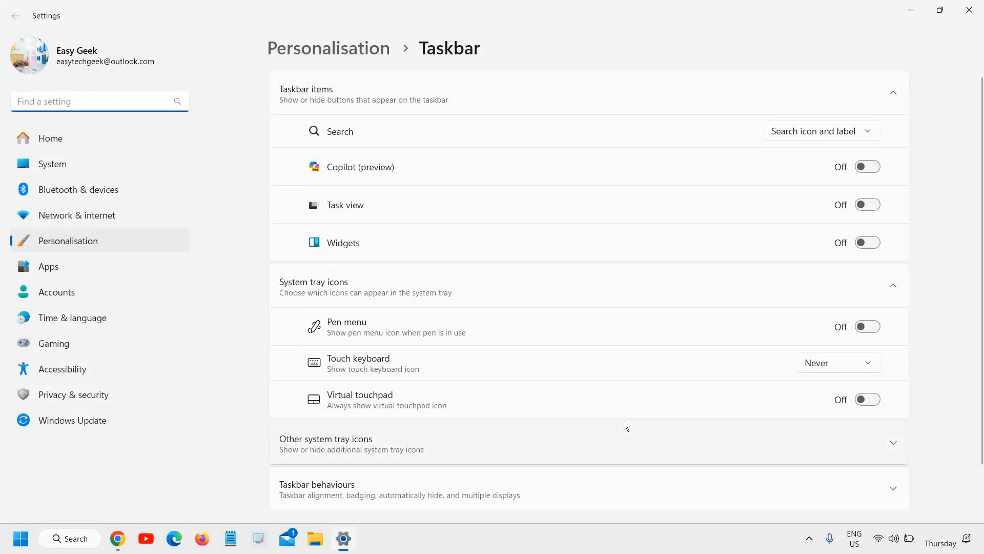
mouse_move(500, 202)
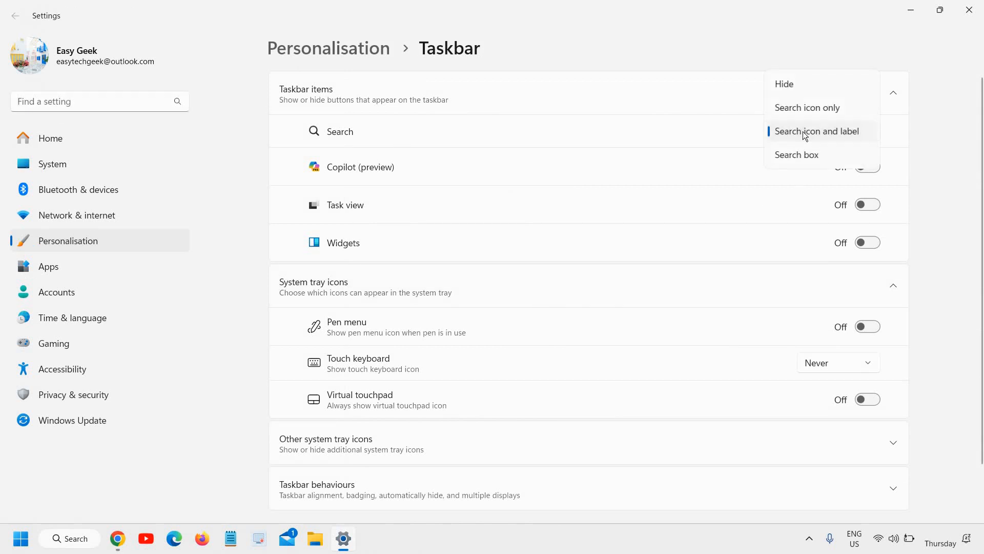
left_click(807, 107)
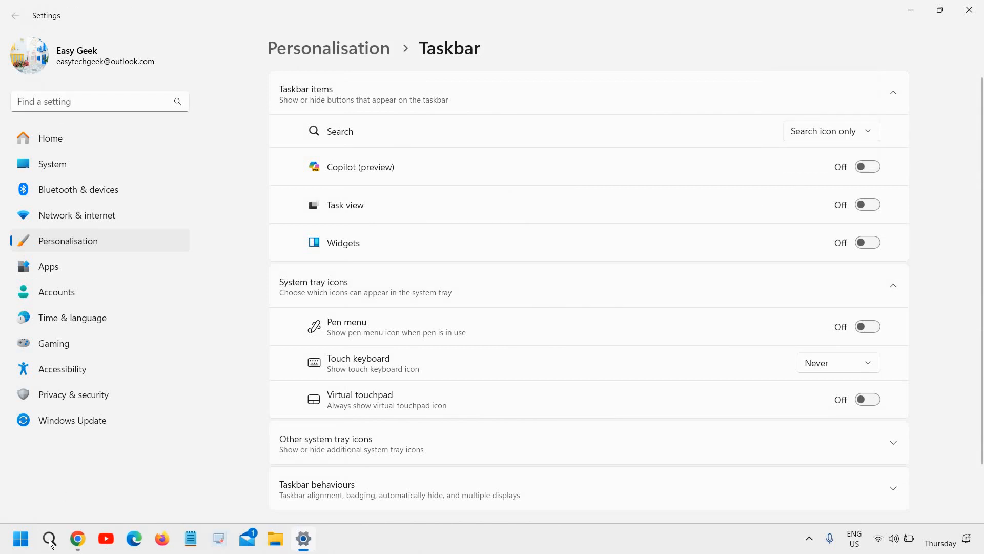
left_click(831, 130)
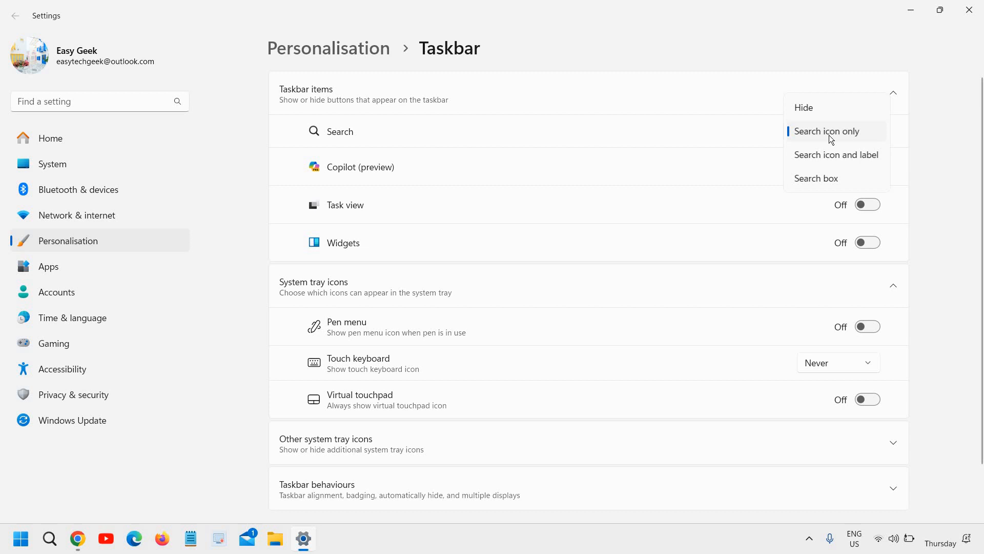
left_click(827, 132)
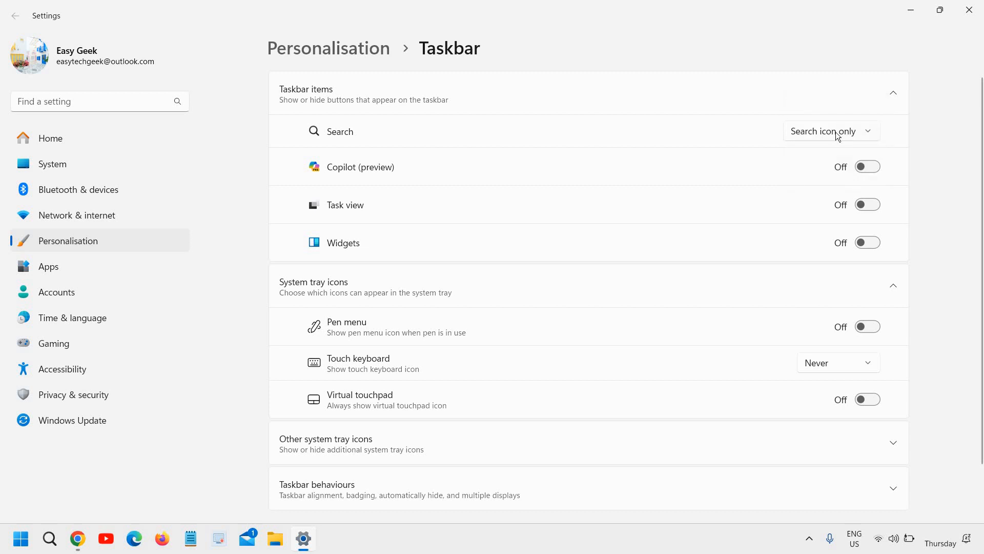
mouse_move(57, 541)
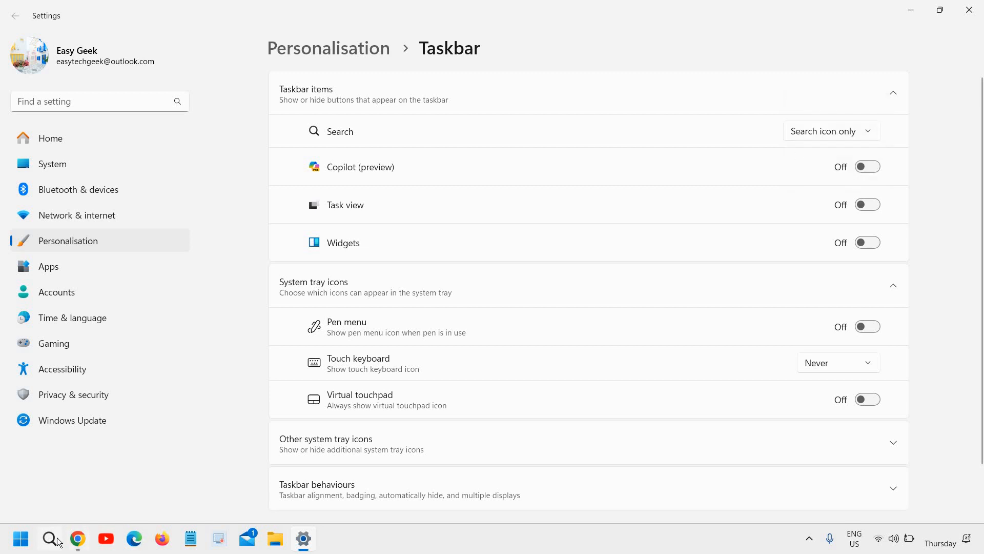
mouse_move(830, 134)
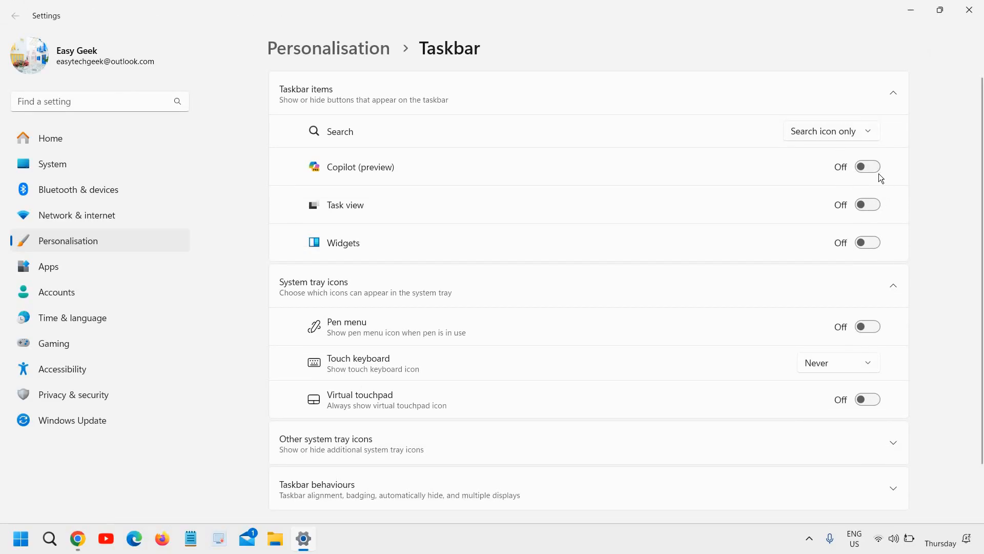
left_click(867, 166)
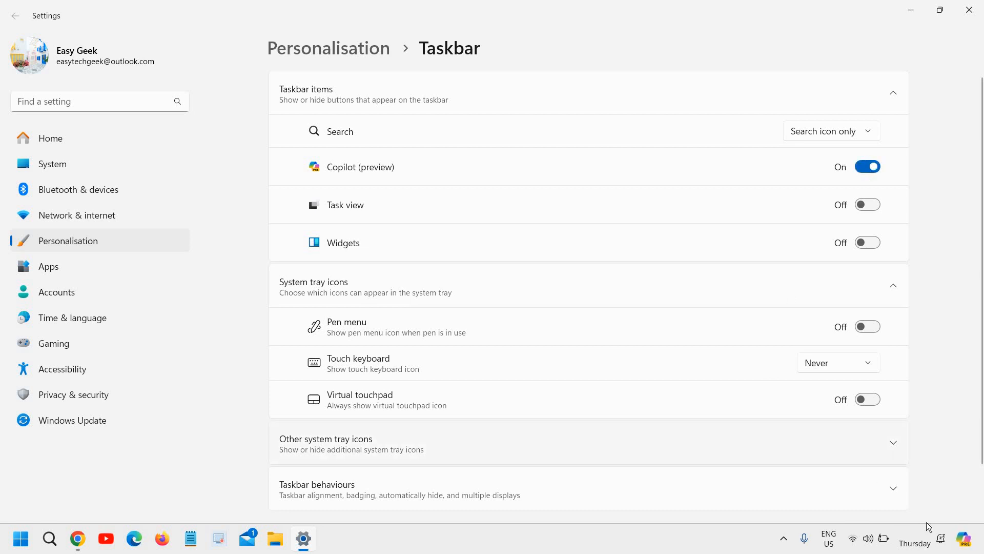
mouse_move(967, 539)
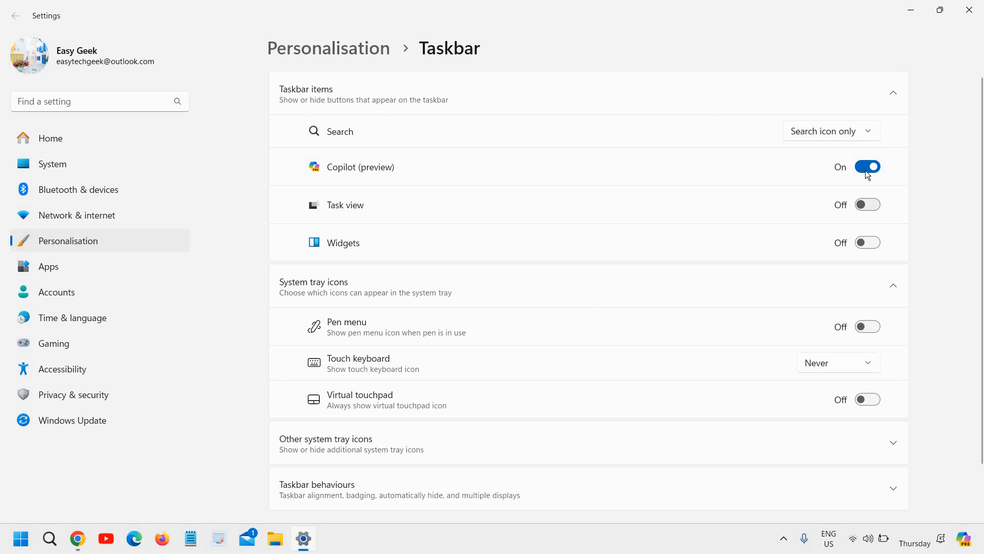
left_click(867, 166)
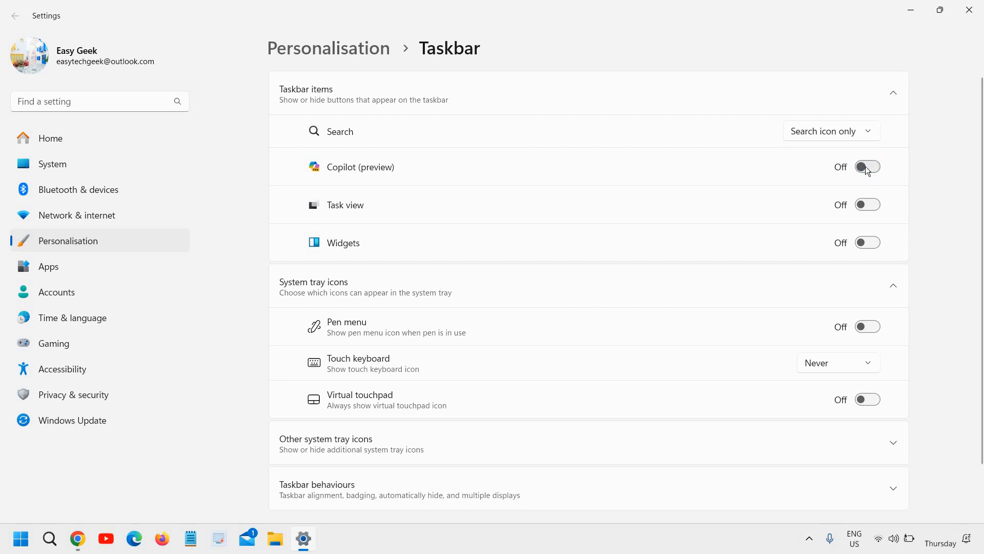
mouse_move(353, 212)
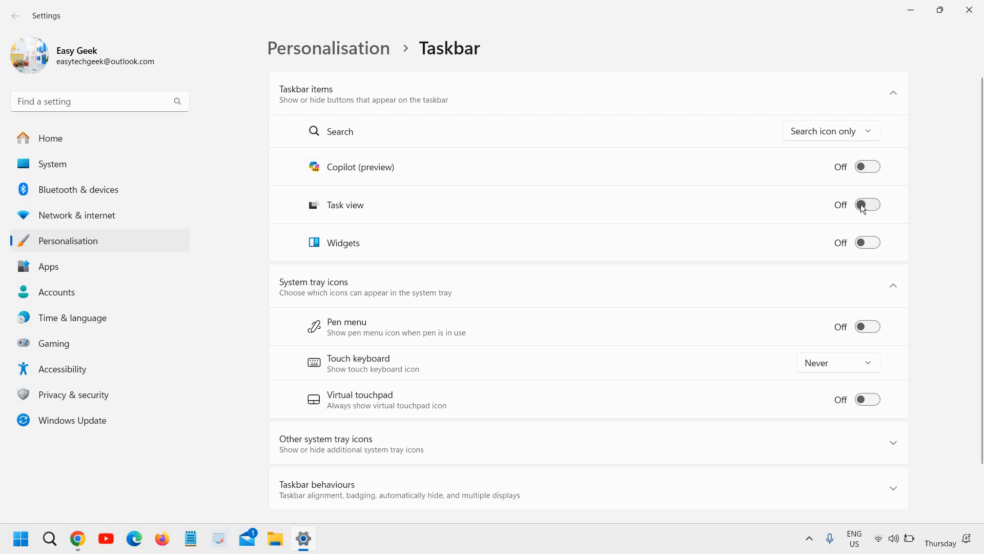
left_click(868, 204)
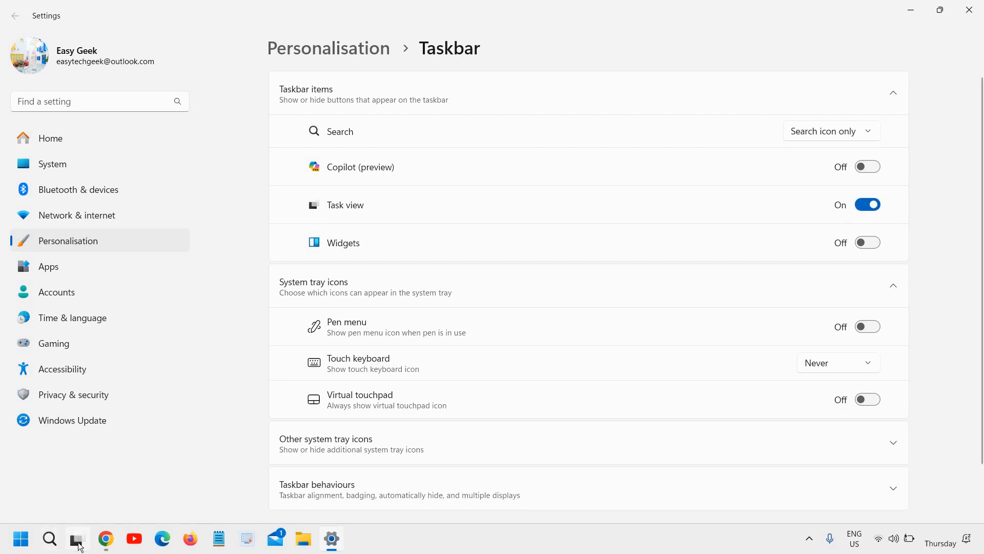
left_click(78, 539)
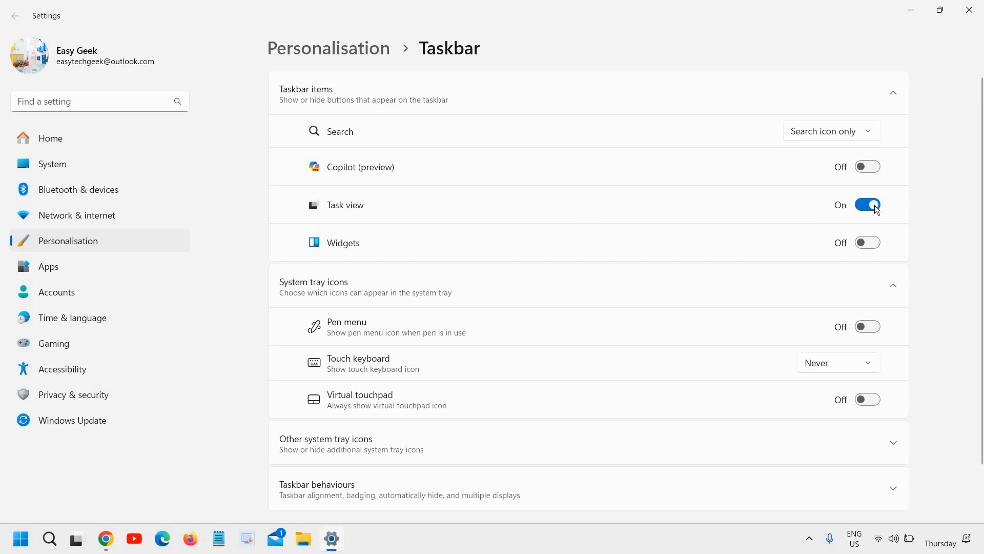
left_click(868, 204)
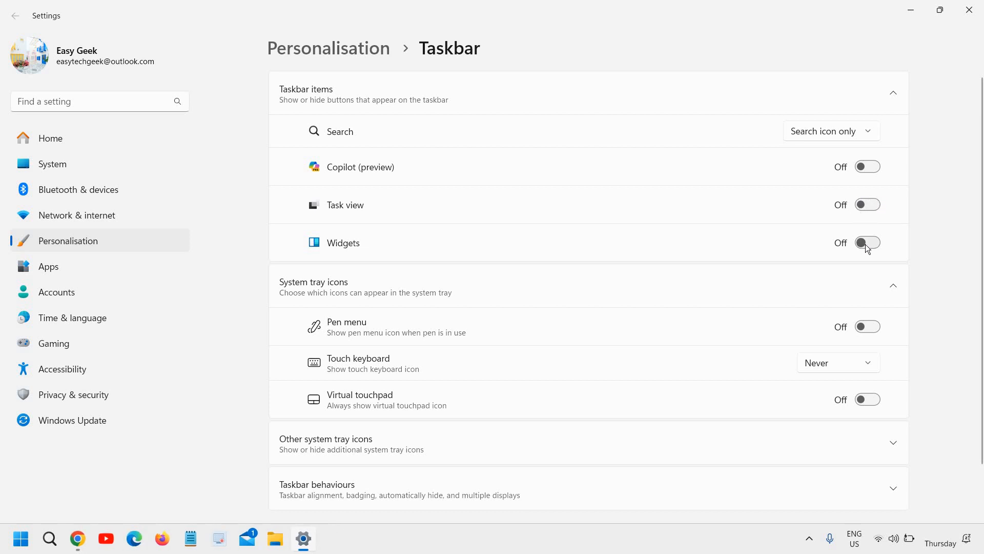
left_click(867, 242)
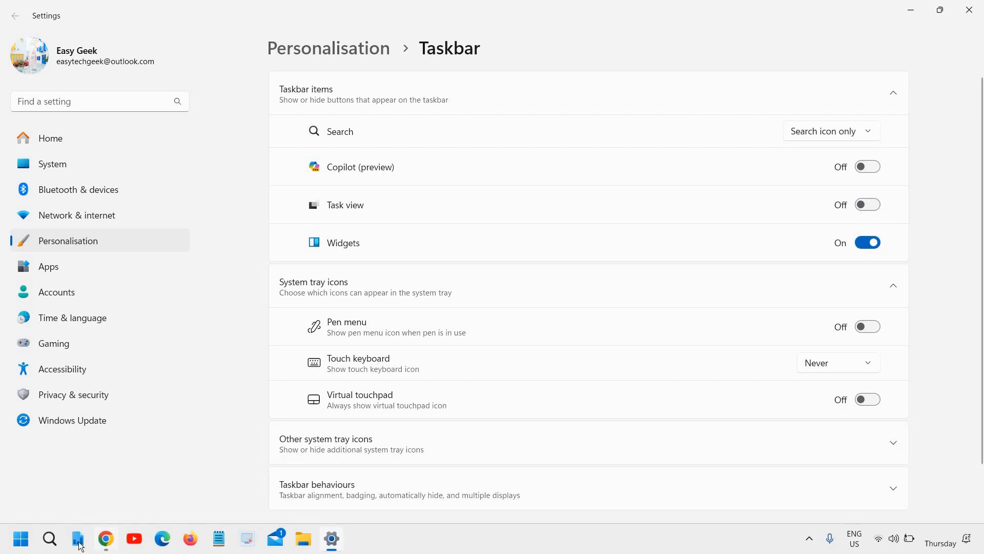
left_click(78, 538)
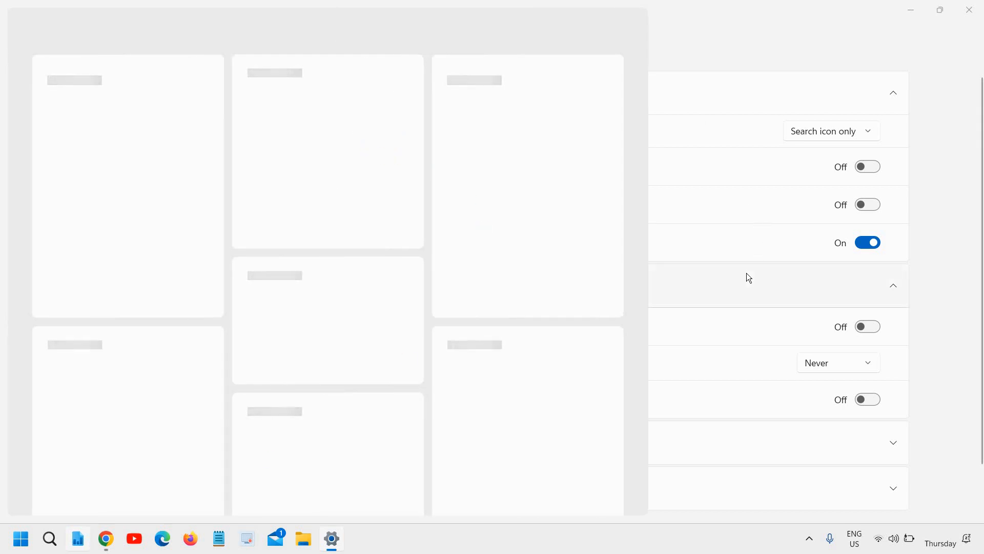
left_click(868, 242)
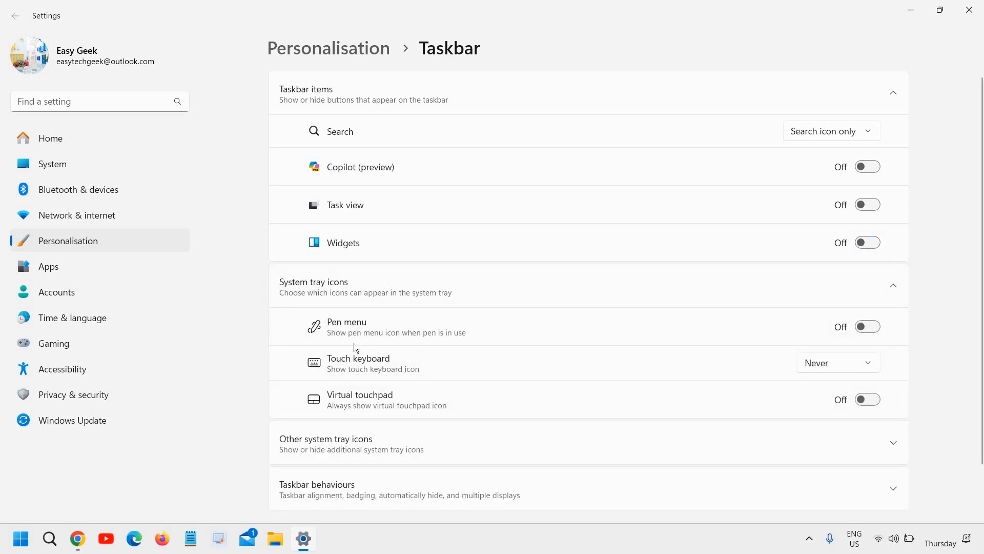
mouse_move(867, 327)
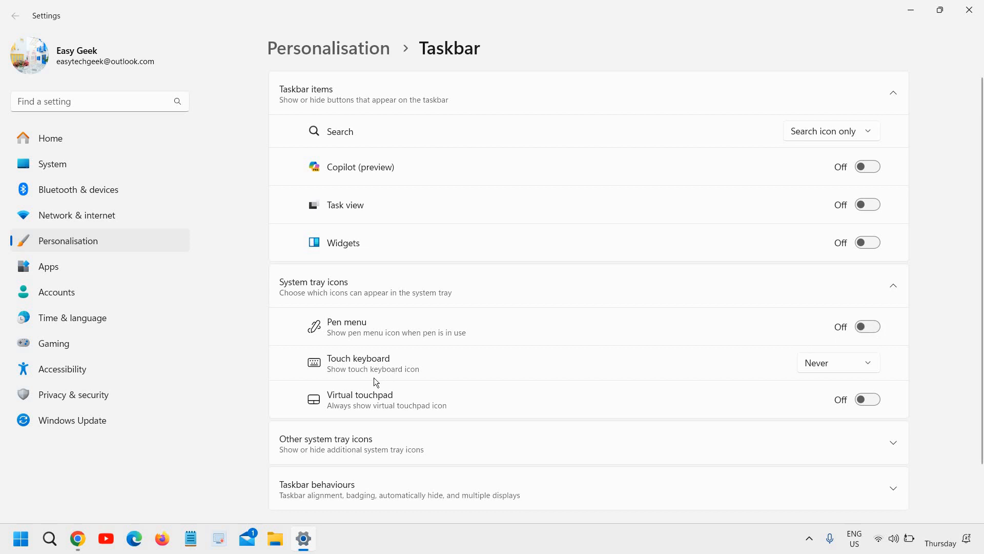
mouse_move(467, 367)
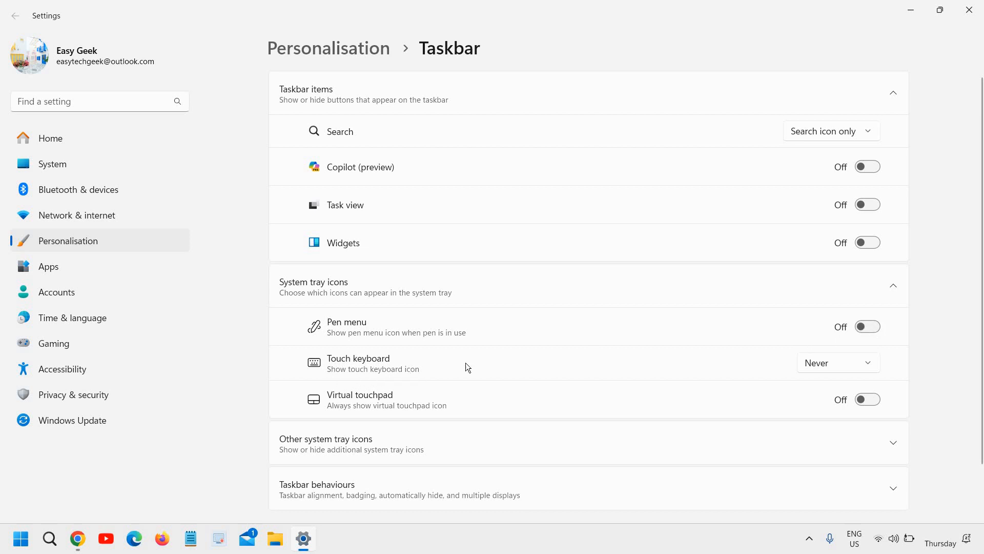
left_click(838, 363)
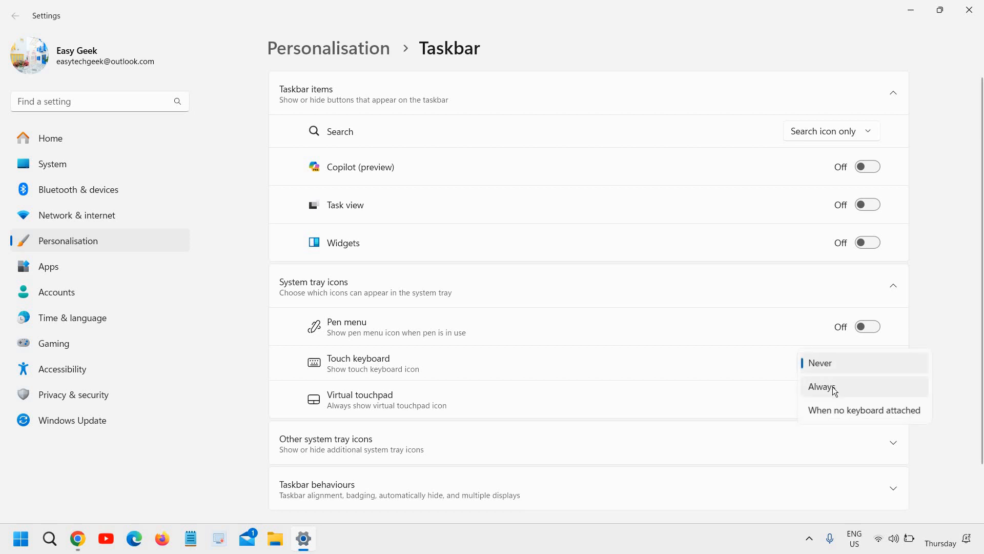
left_click(821, 387)
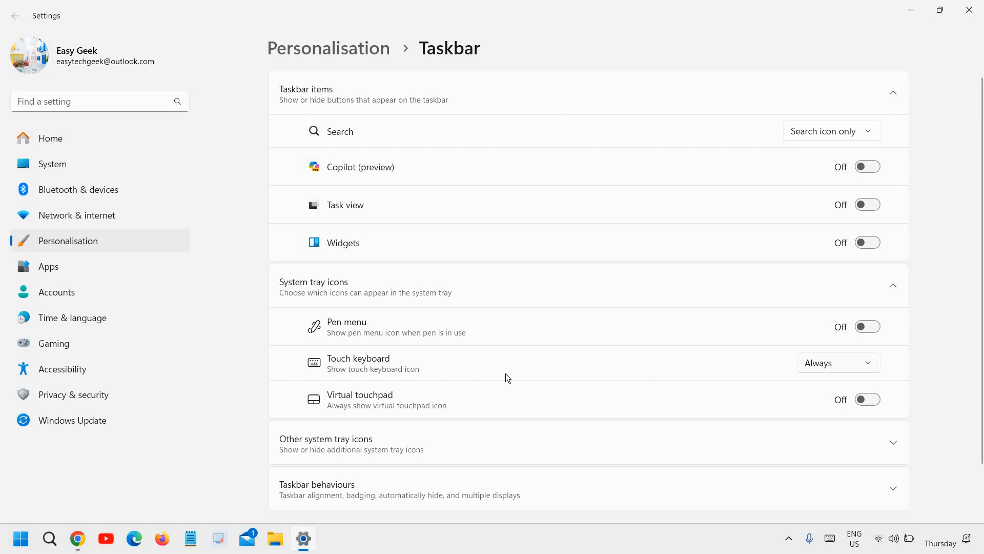
left_click(839, 363)
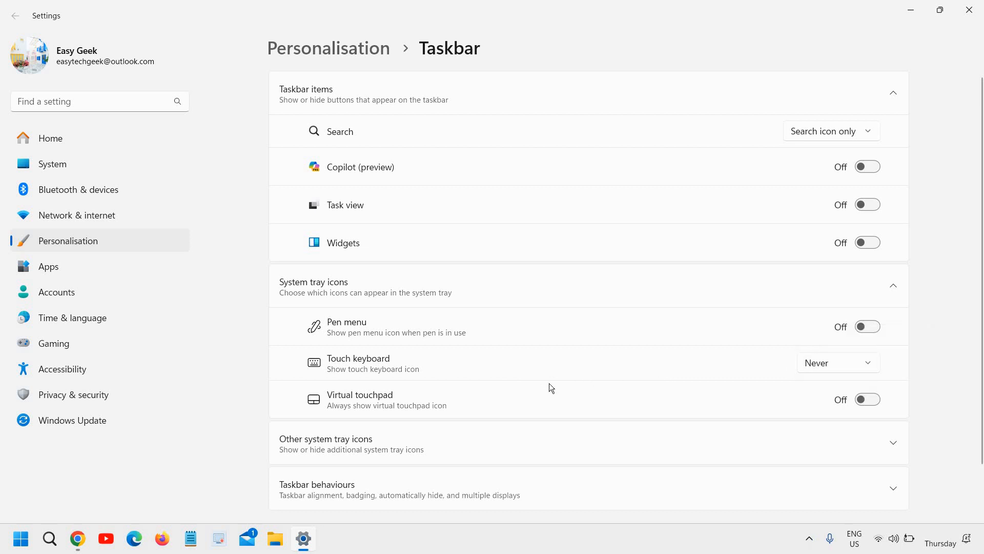
mouse_move(399, 408)
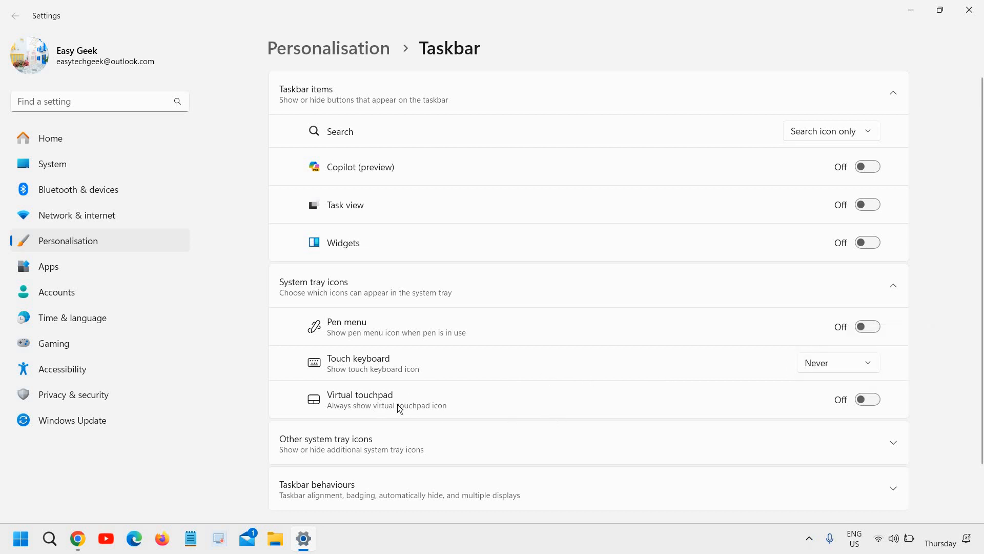
Switch the hidden icon menu off and back on, checking the tray overflow chevron each time.
scroll("down", 3)
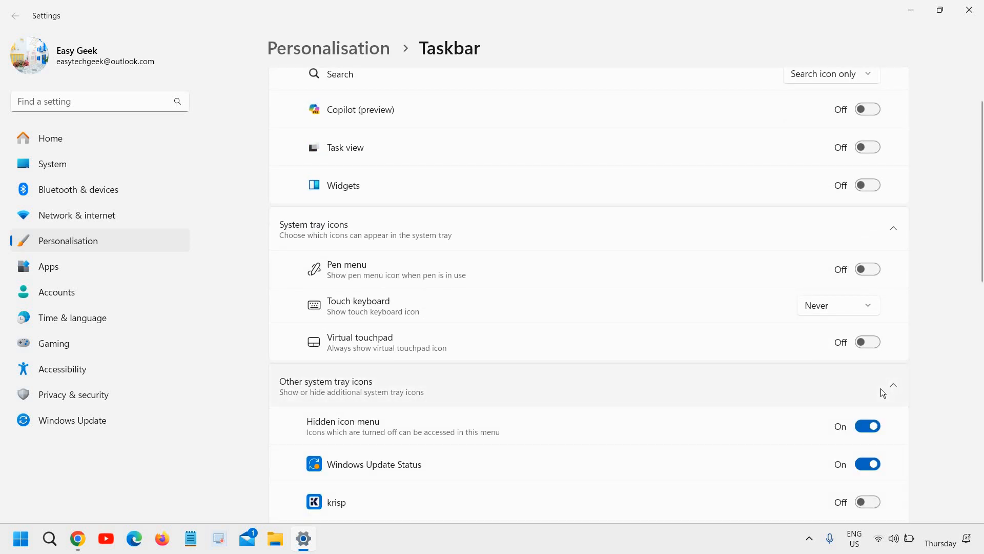
scroll("down", 3)
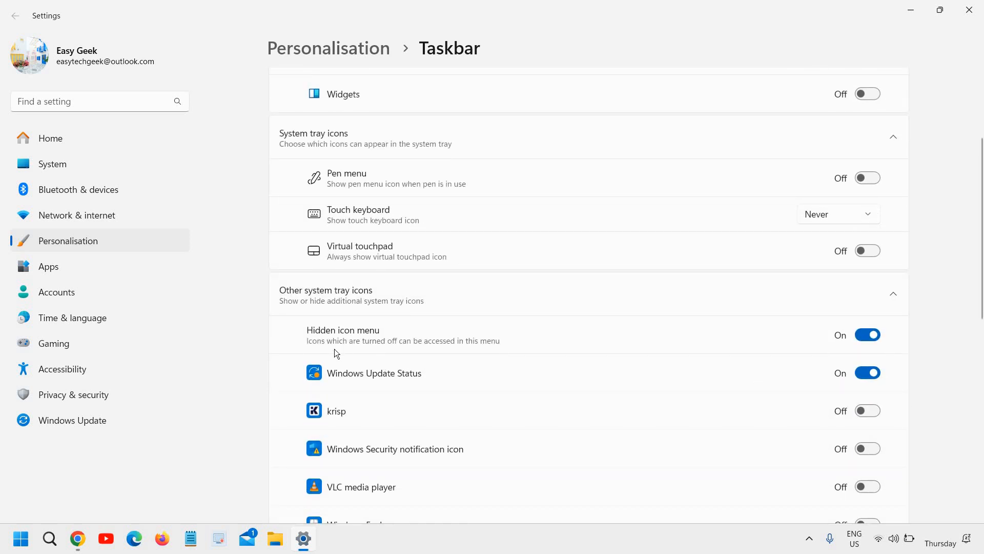
scroll("down", 3)
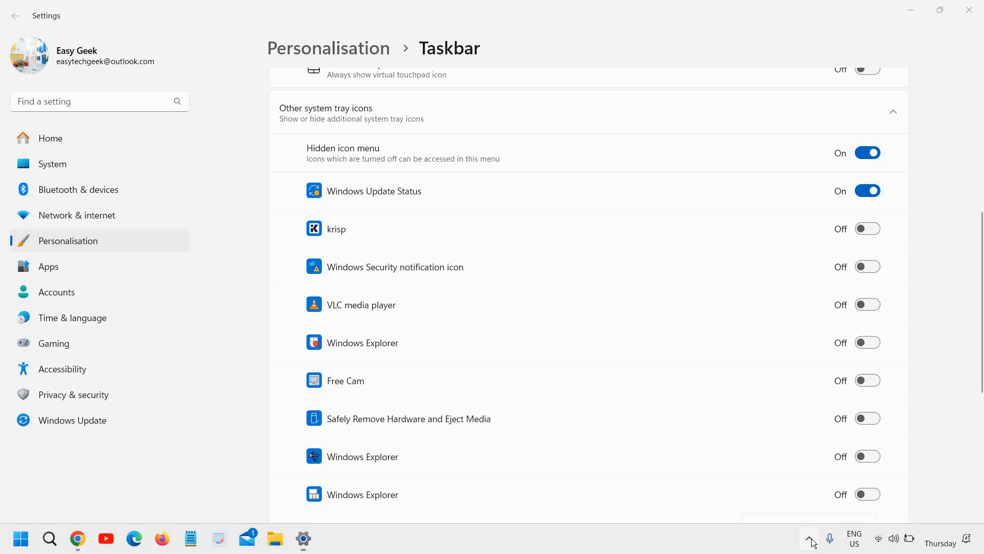
left_click(808, 538)
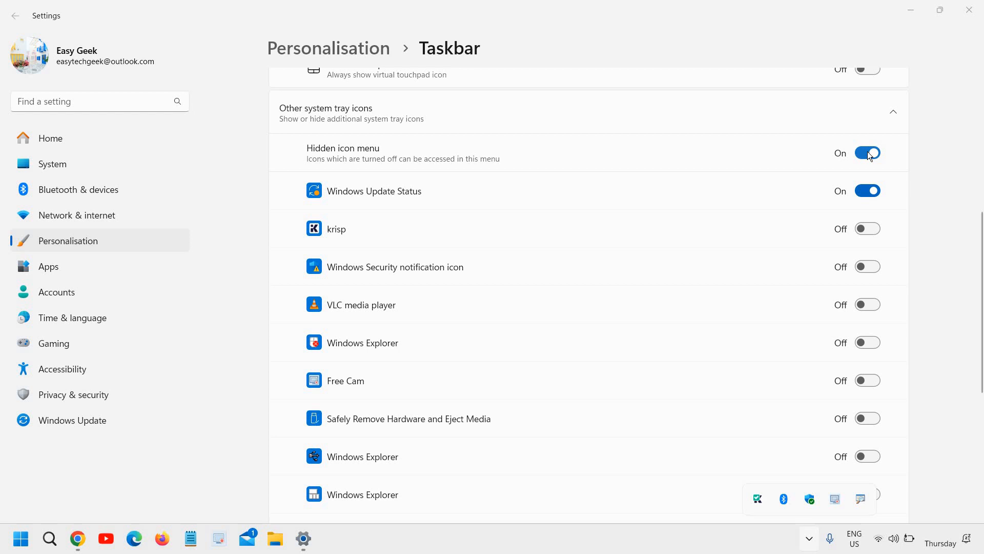
left_click(868, 153)
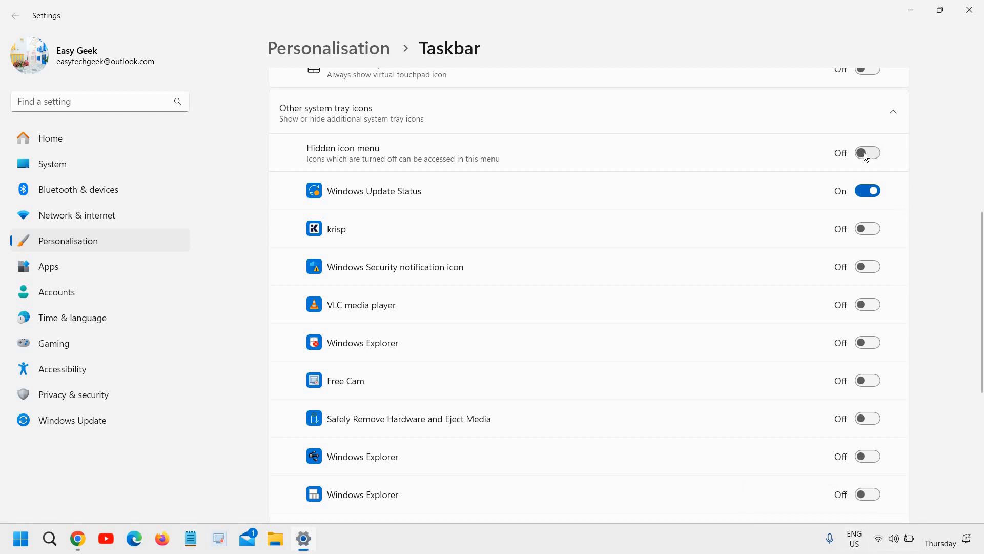
left_click(867, 153)
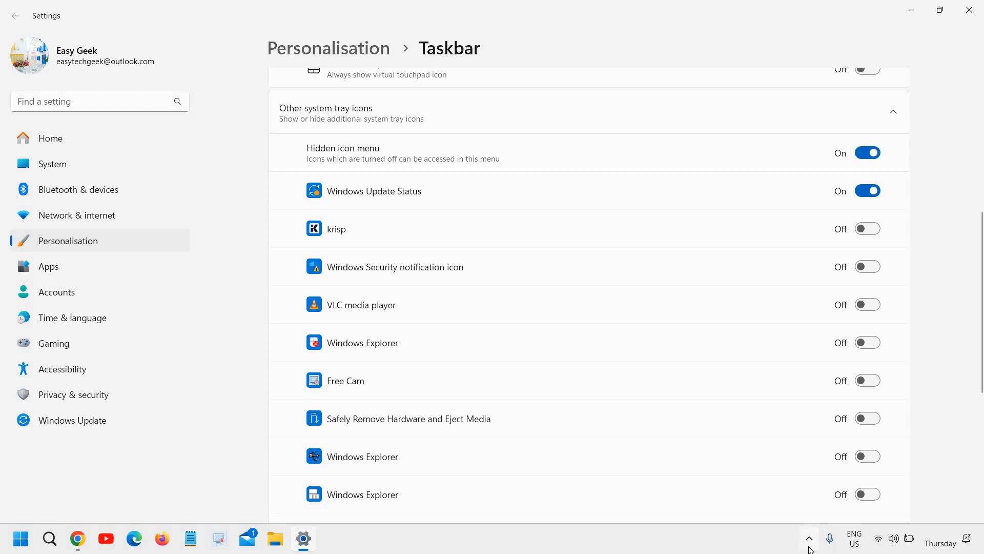
left_click(809, 537)
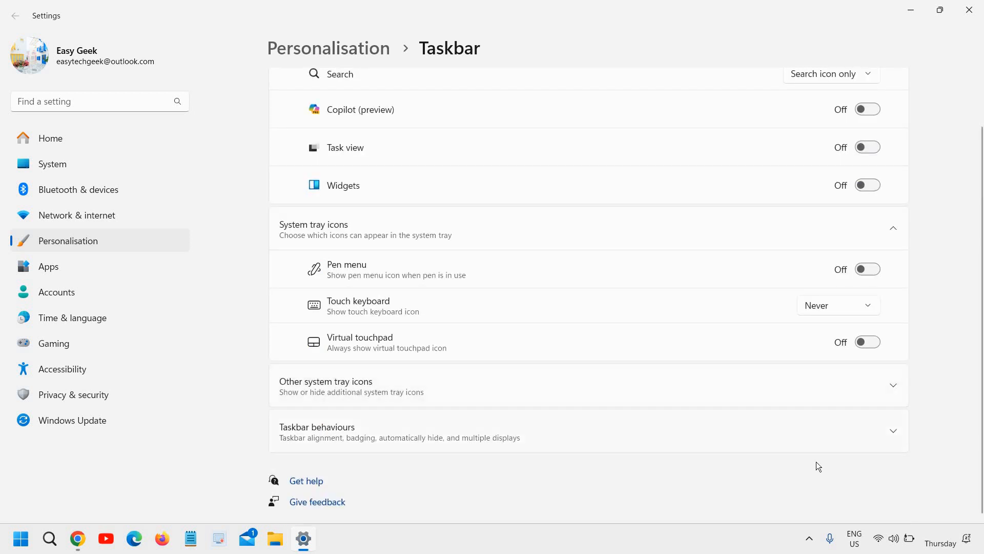
mouse_move(322, 437)
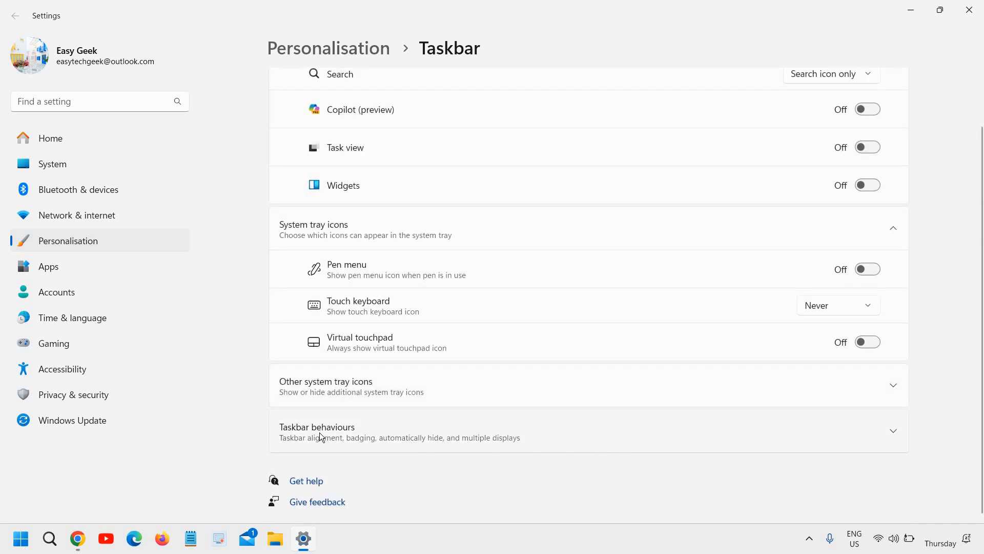
mouse_move(645, 447)
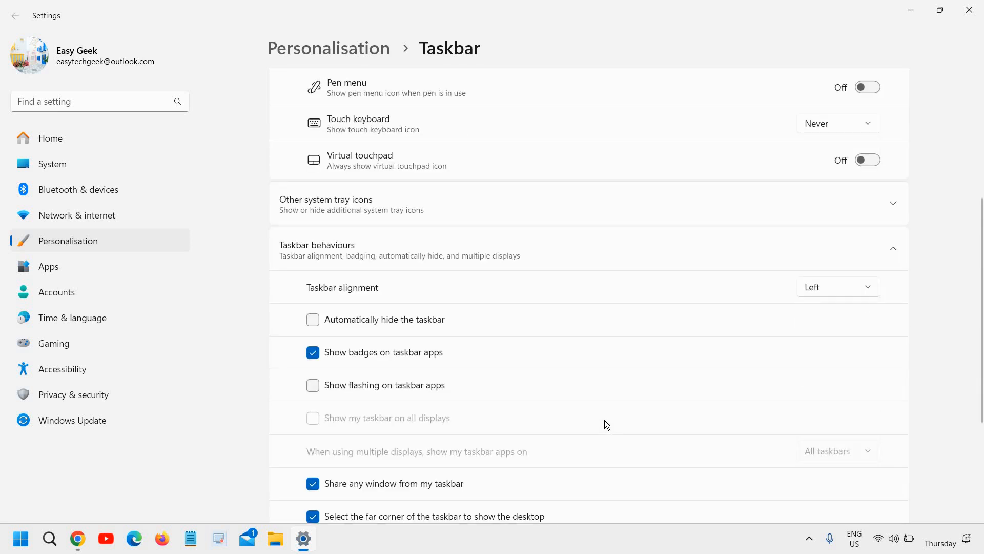
mouse_move(386, 313)
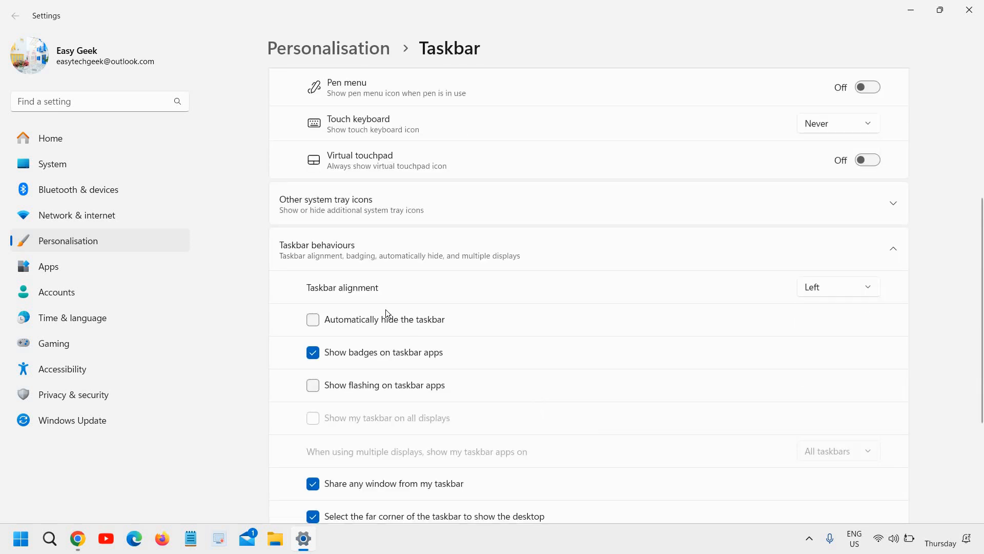
Set taskbar alignment to Centre under Taskbar behaviours, then reopen the alignment choices.
left_click(839, 287)
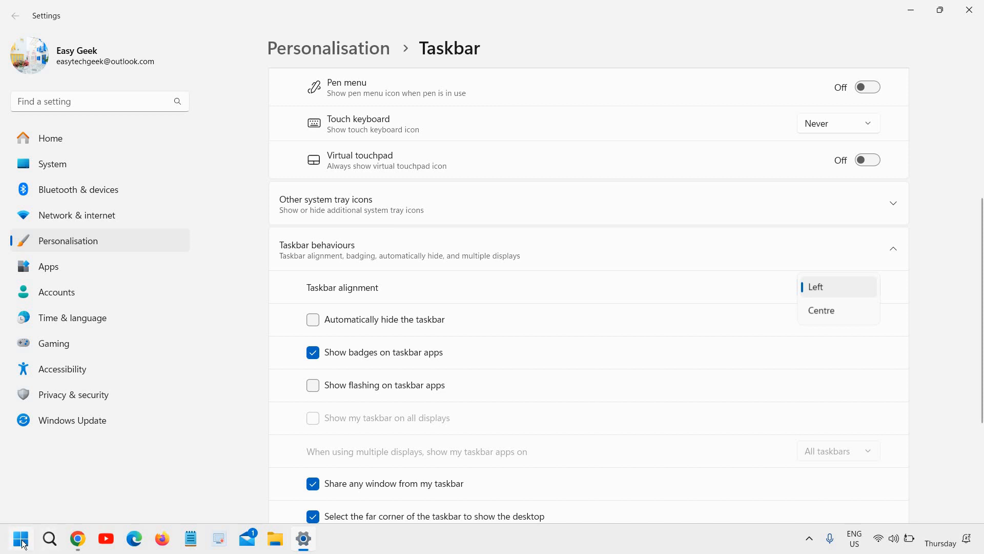
left_click(21, 539)
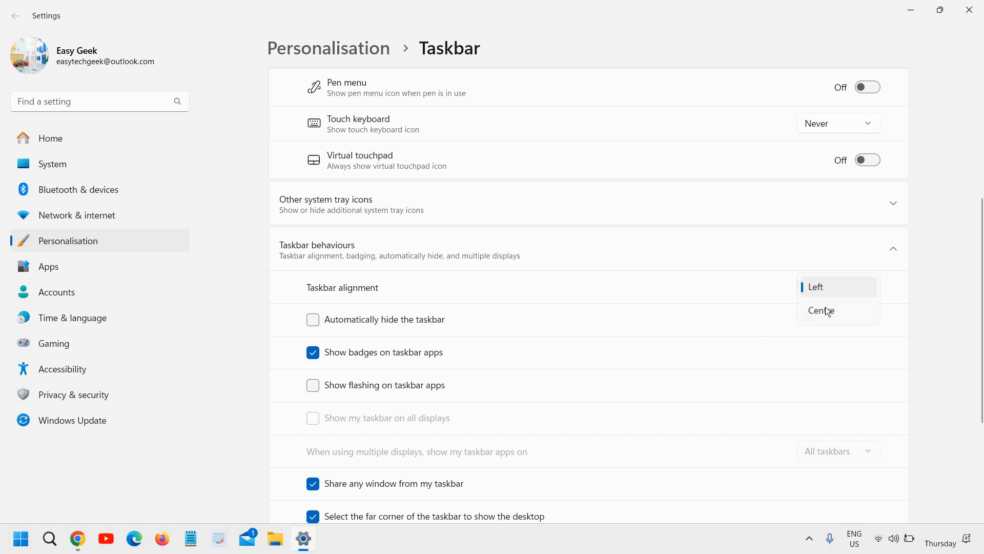
left_click(821, 309)
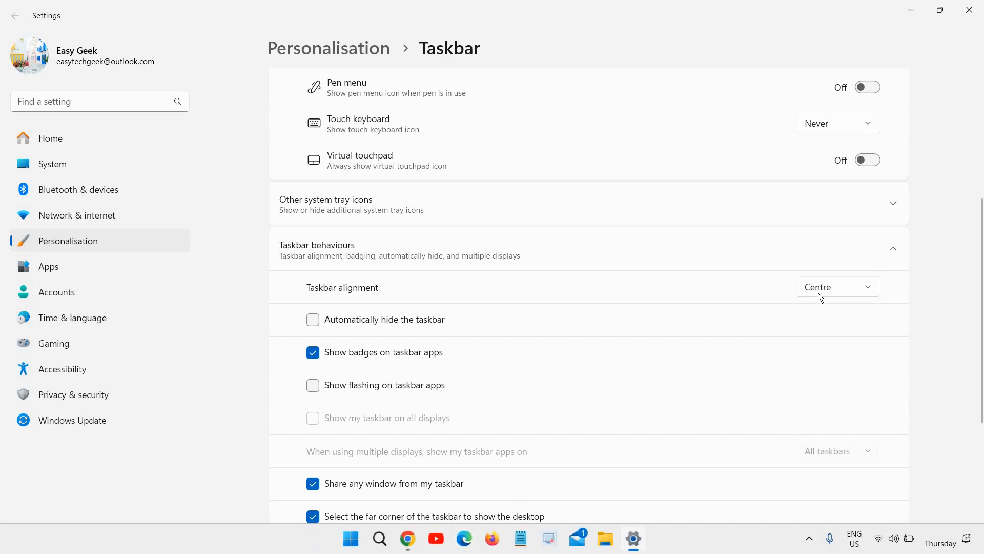
left_click(839, 287)
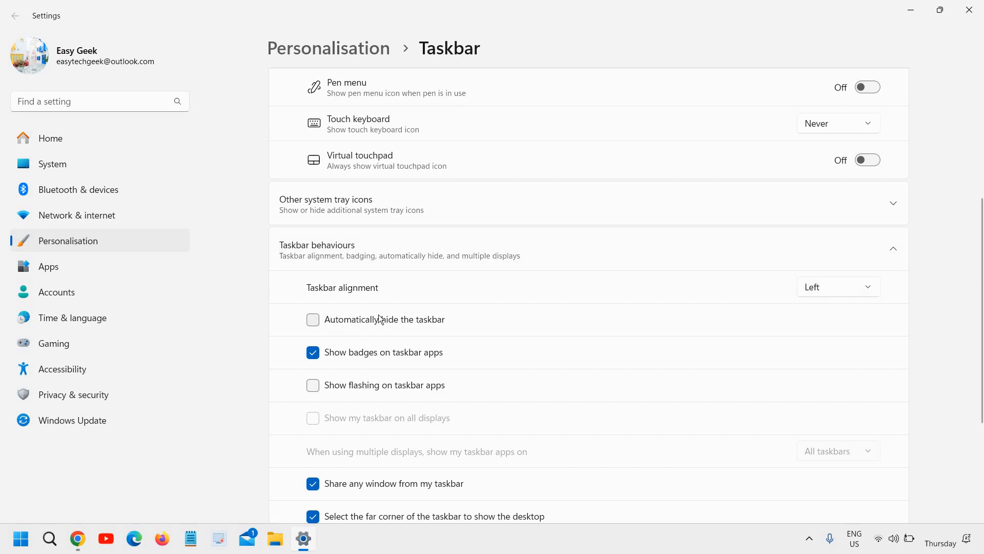
Keep auto-hide off after trying it, and turn off badges on taskbar apps.
left_click(312, 320)
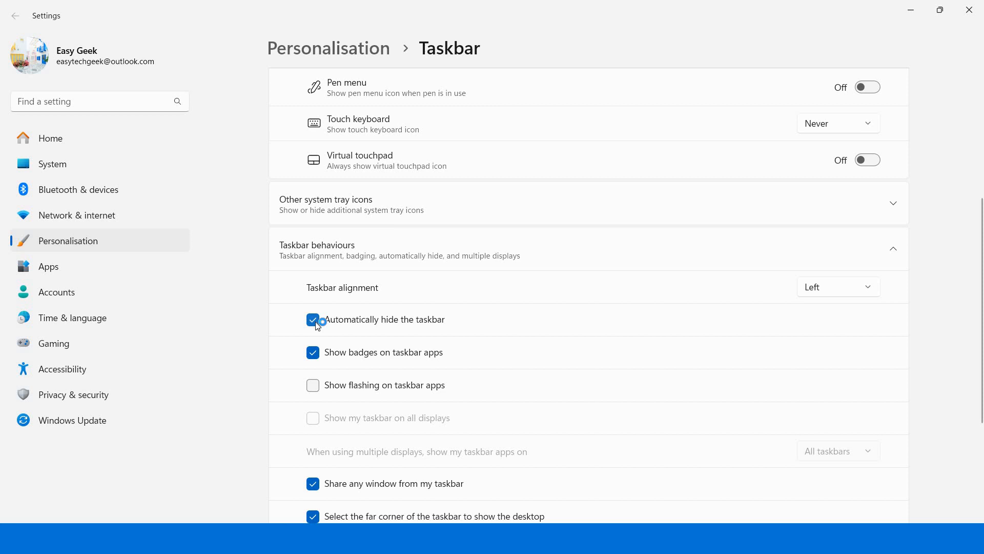
left_click(313, 320)
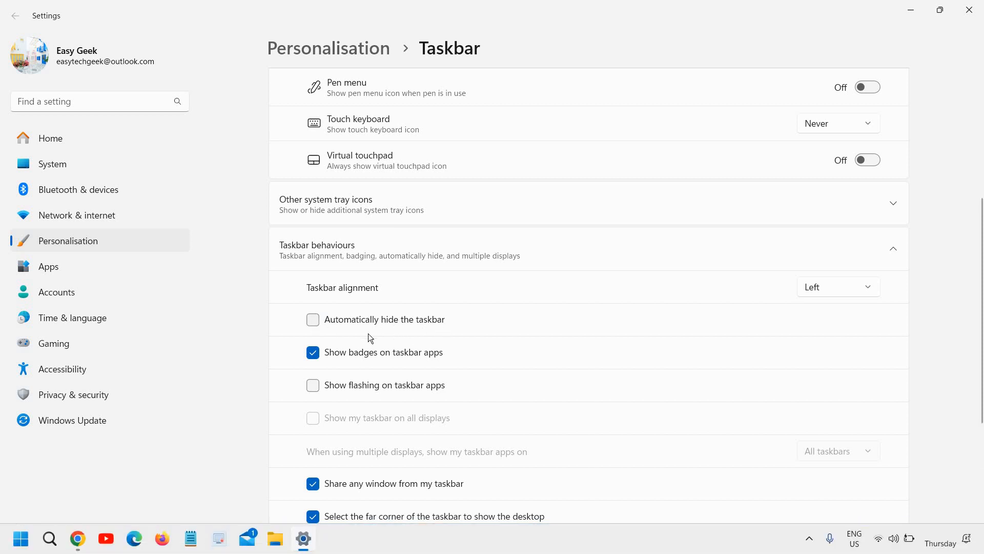
mouse_move(392, 381)
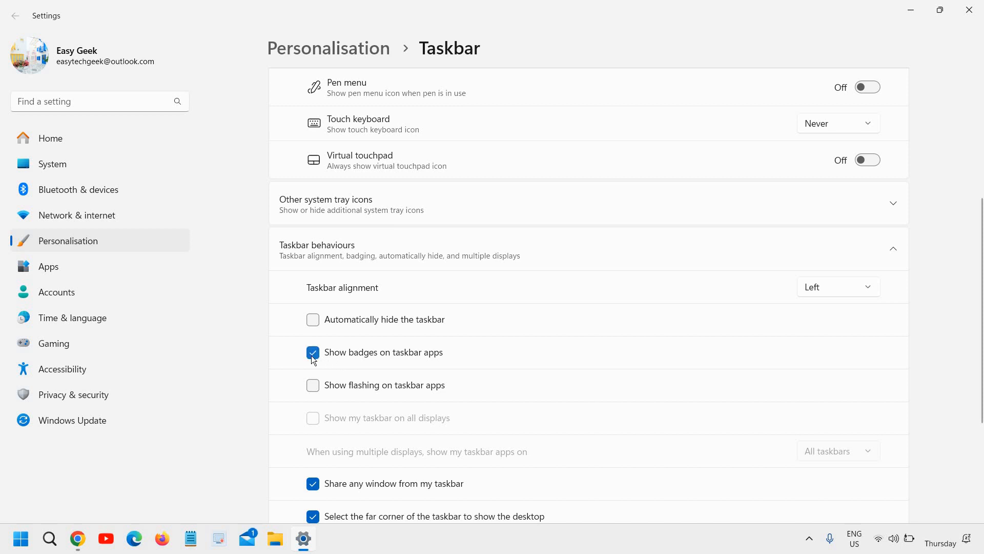
left_click(313, 353)
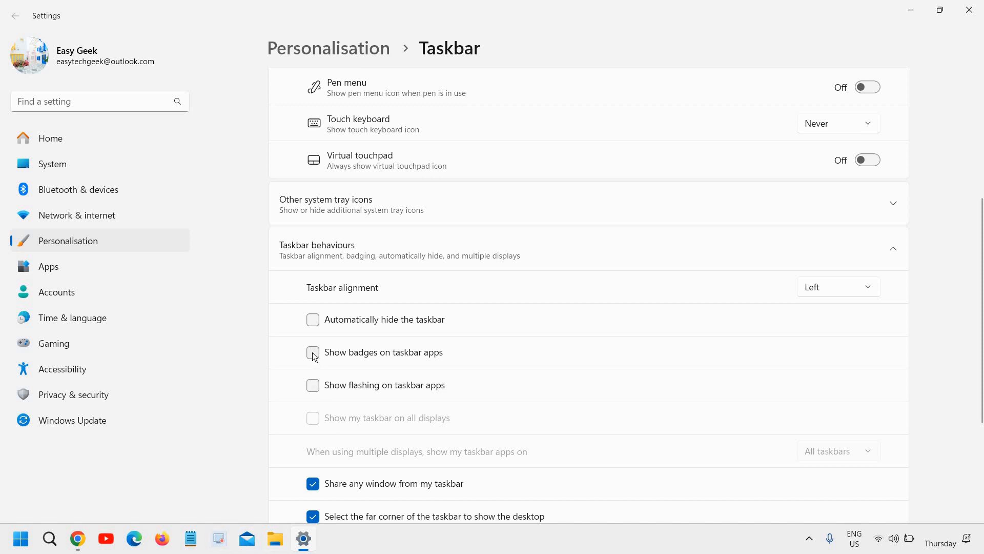
left_click(313, 352)
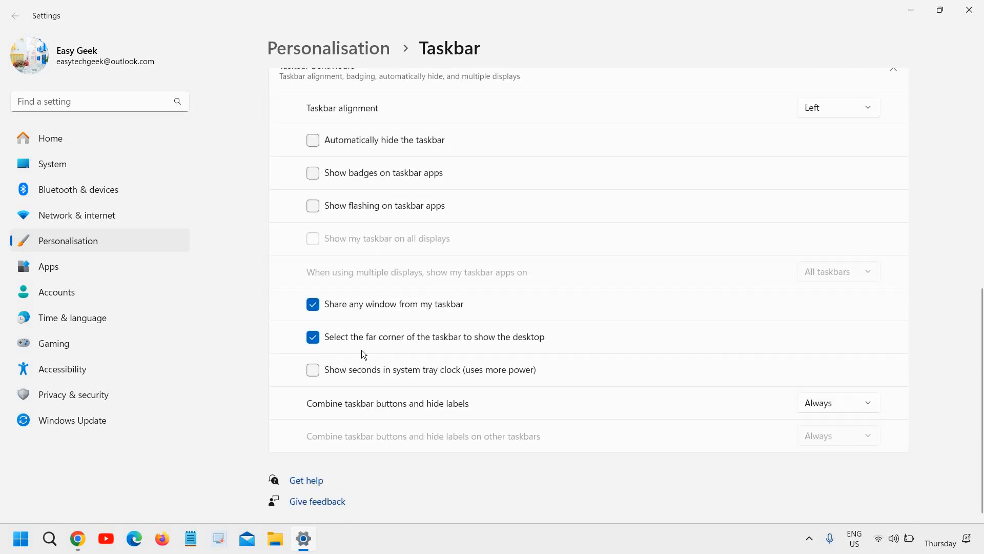
mouse_move(368, 432)
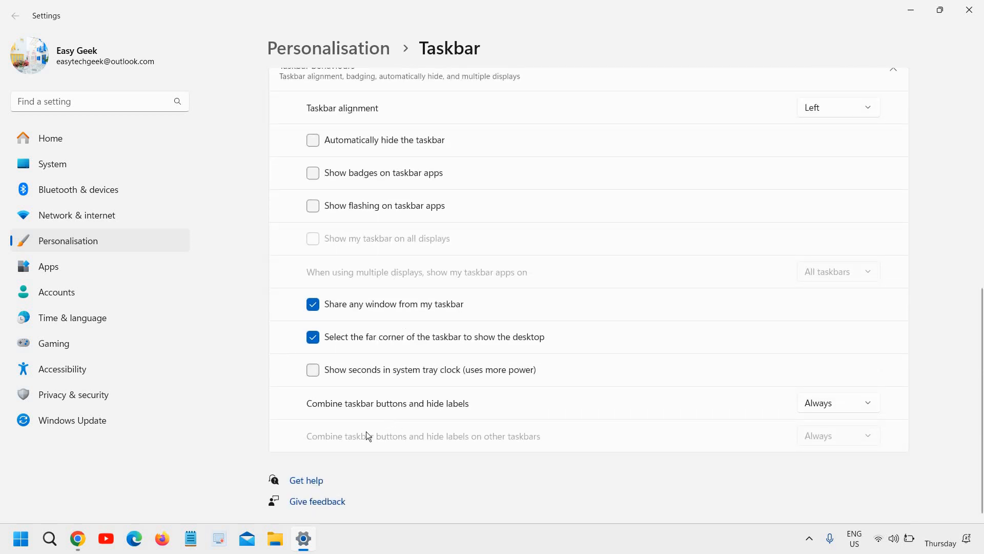
mouse_move(383, 412)
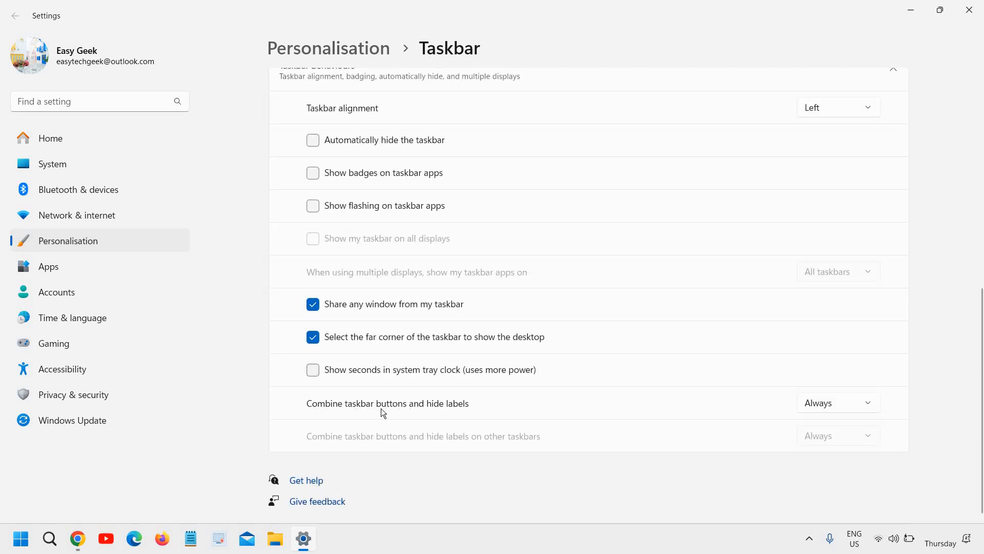
Try Never for combining taskbar buttons, then set it back to Always with labels hidden.
left_click(838, 402)
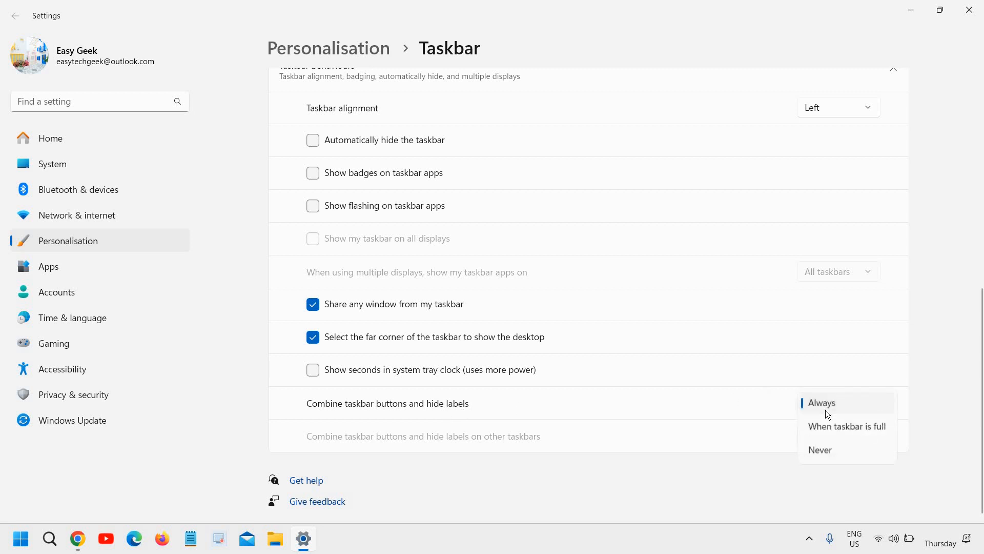
mouse_move(827, 453)
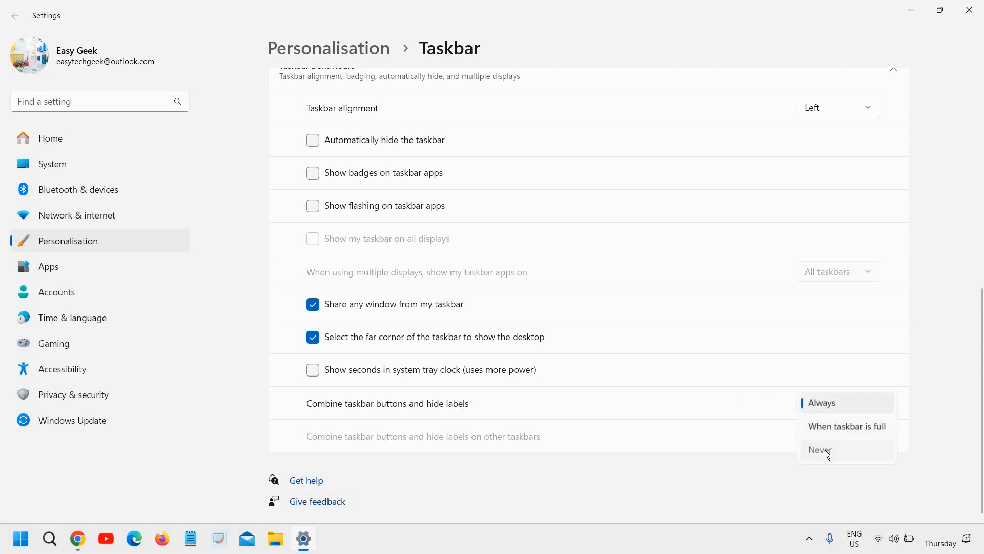
left_click(820, 450)
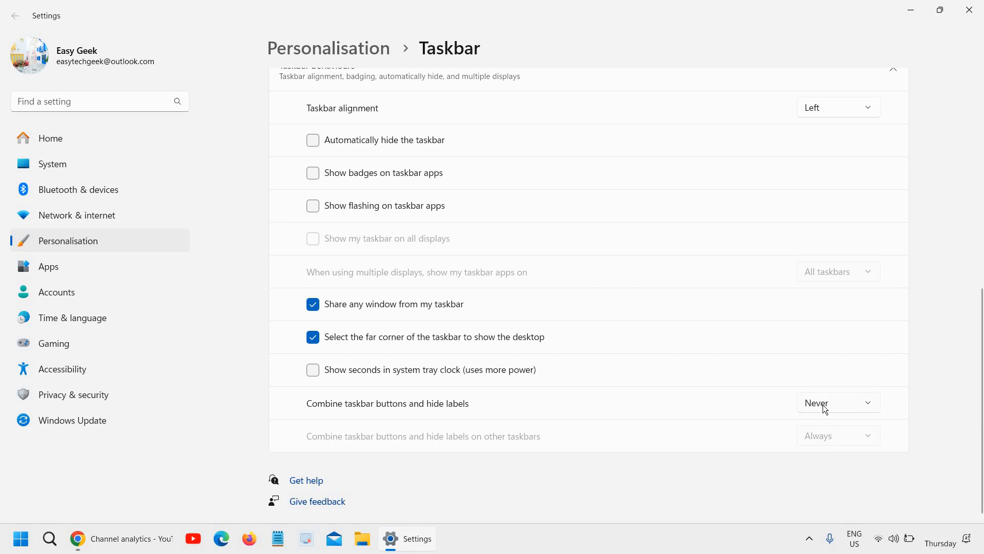
left_click(839, 402)
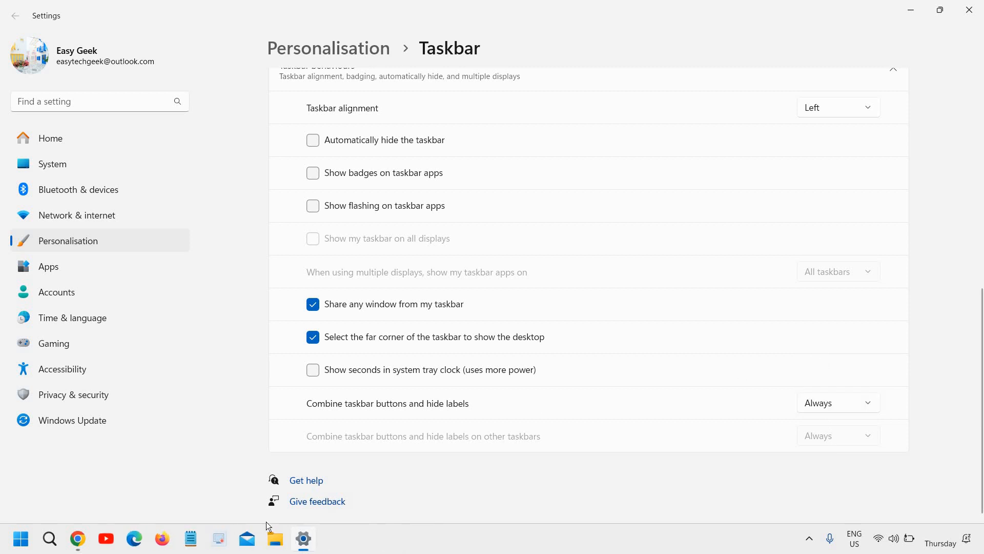
mouse_move(591, 488)
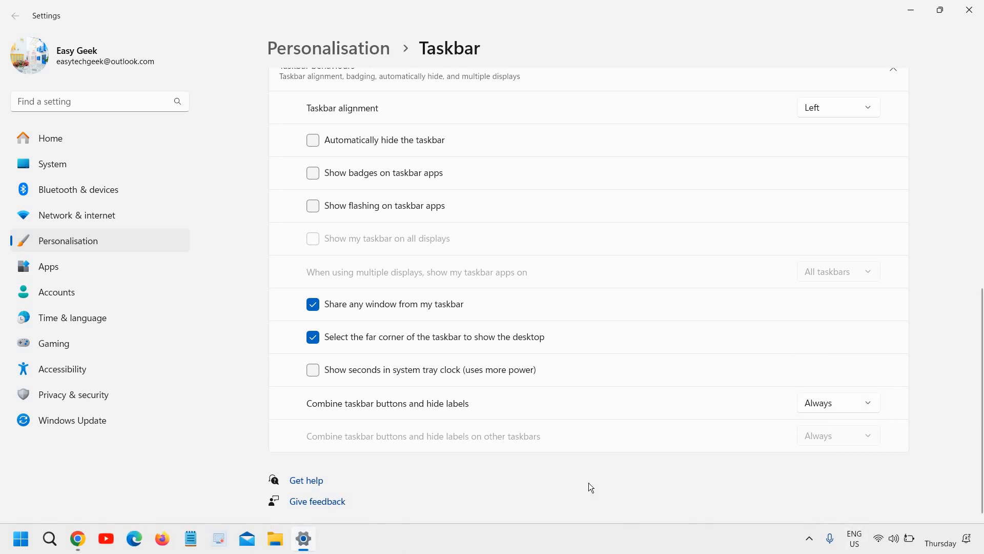
mouse_move(924, 16)
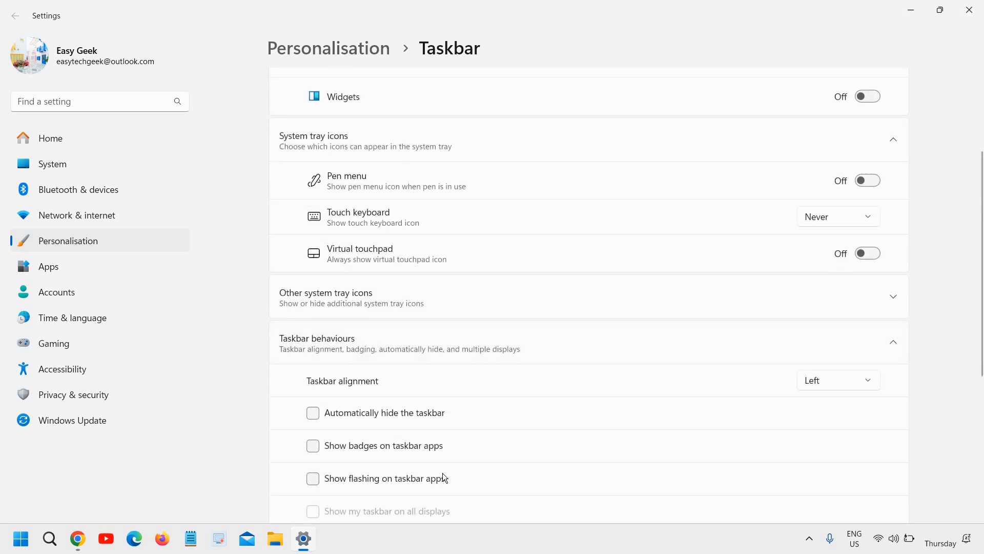
mouse_move(935, 4)
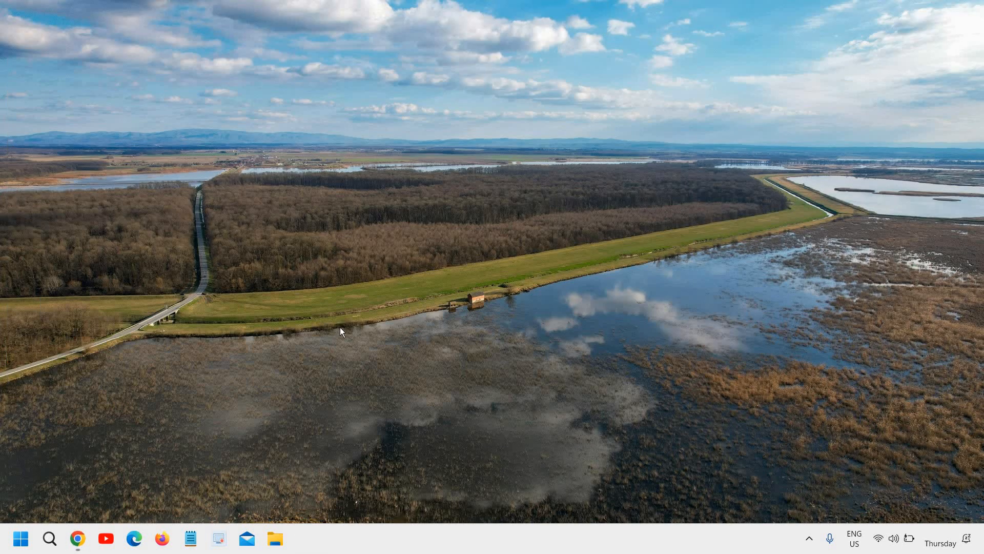
mouse_move(527, 409)
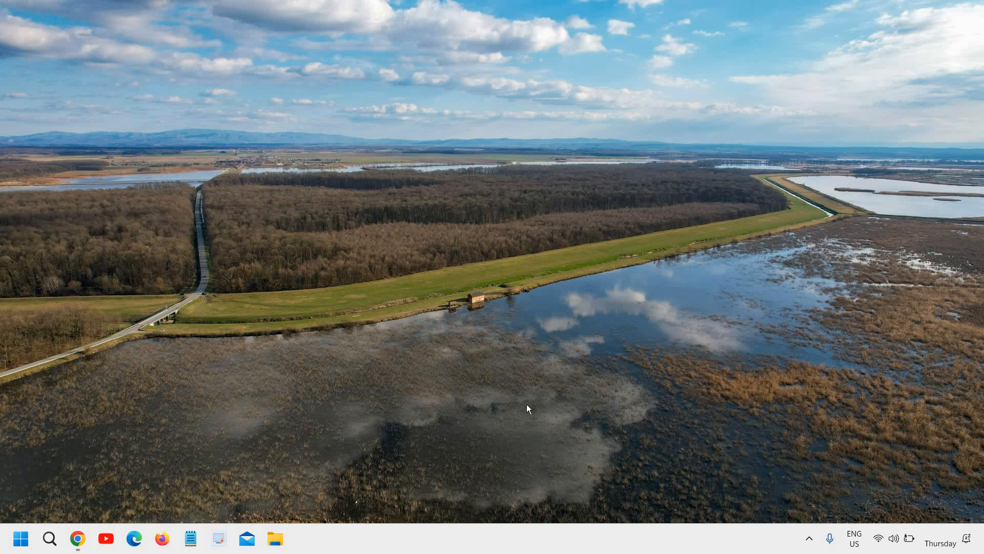
mouse_move(492, 421)
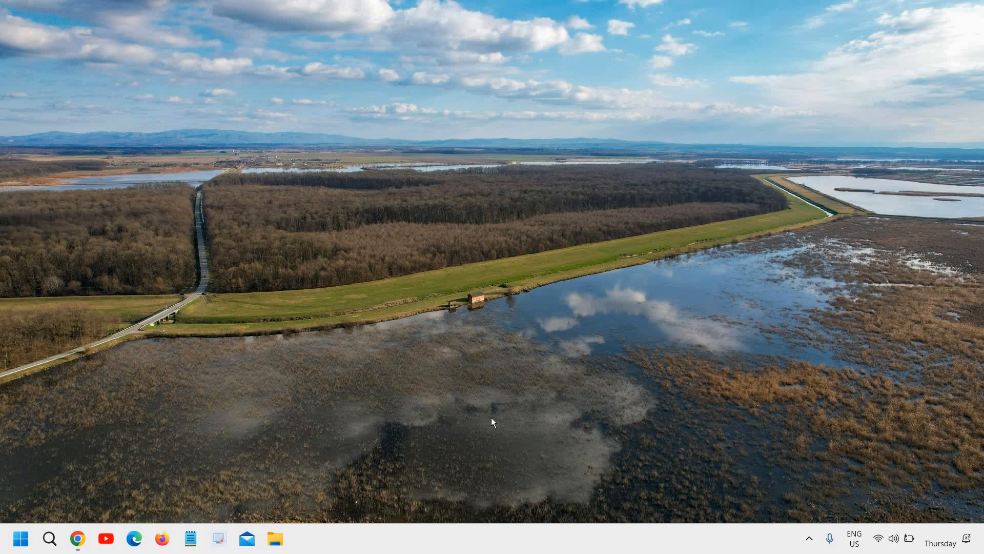
mouse_move(447, 551)
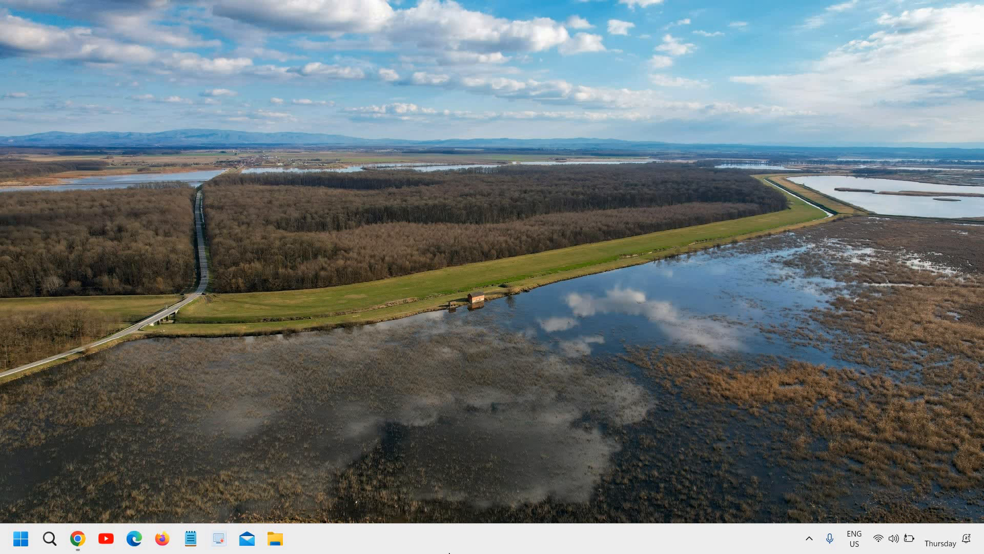
mouse_move(445, 549)
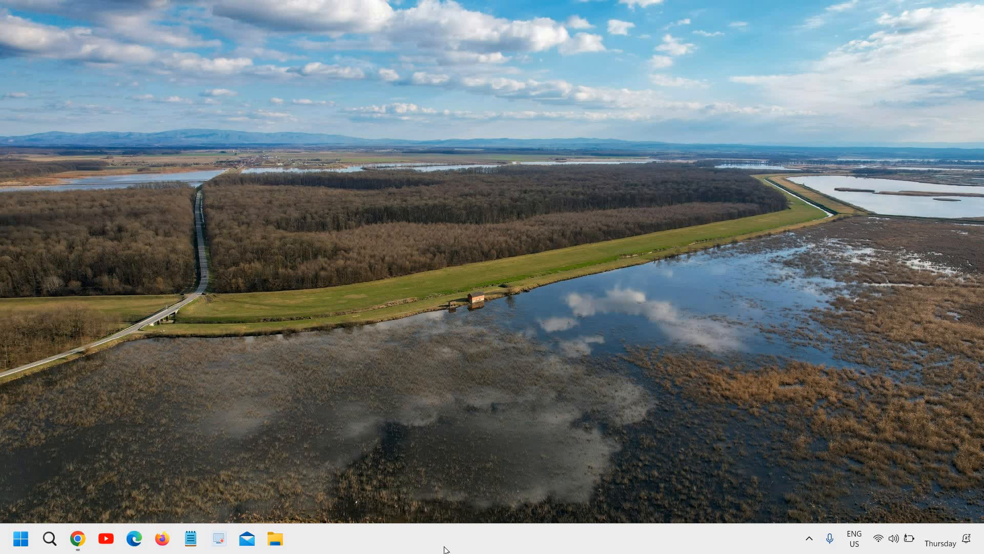